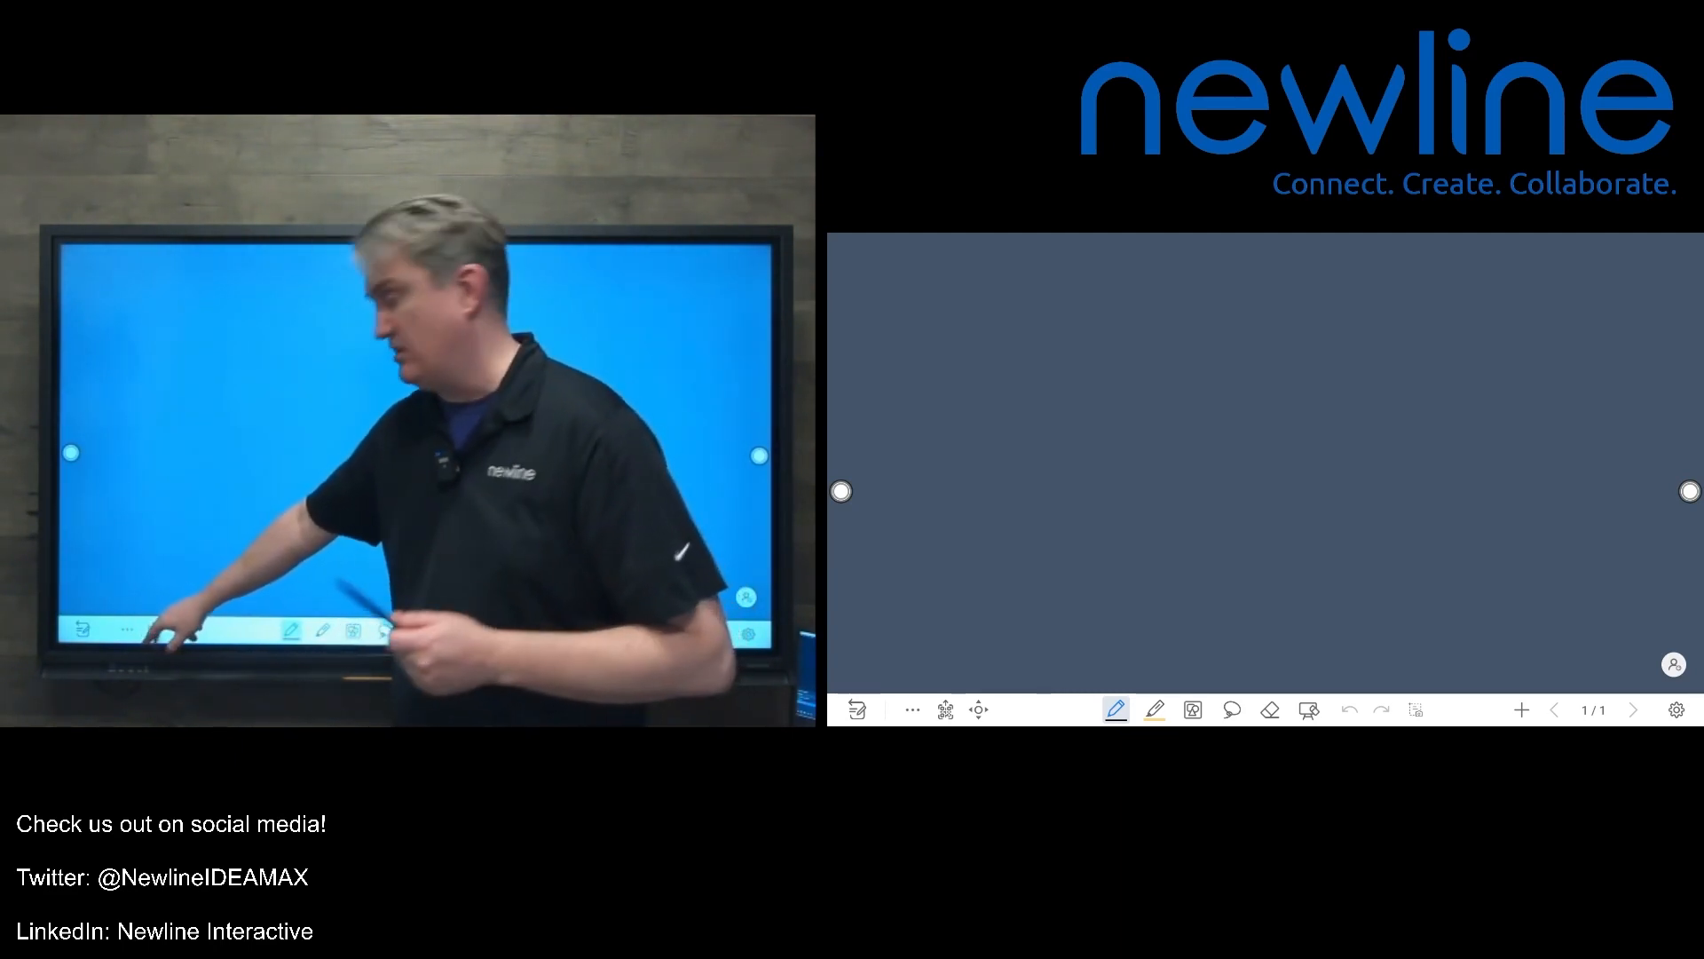
# - Open the whiteboard's import file browser, showing the Downloads folder
pyautogui.click(1521, 708)
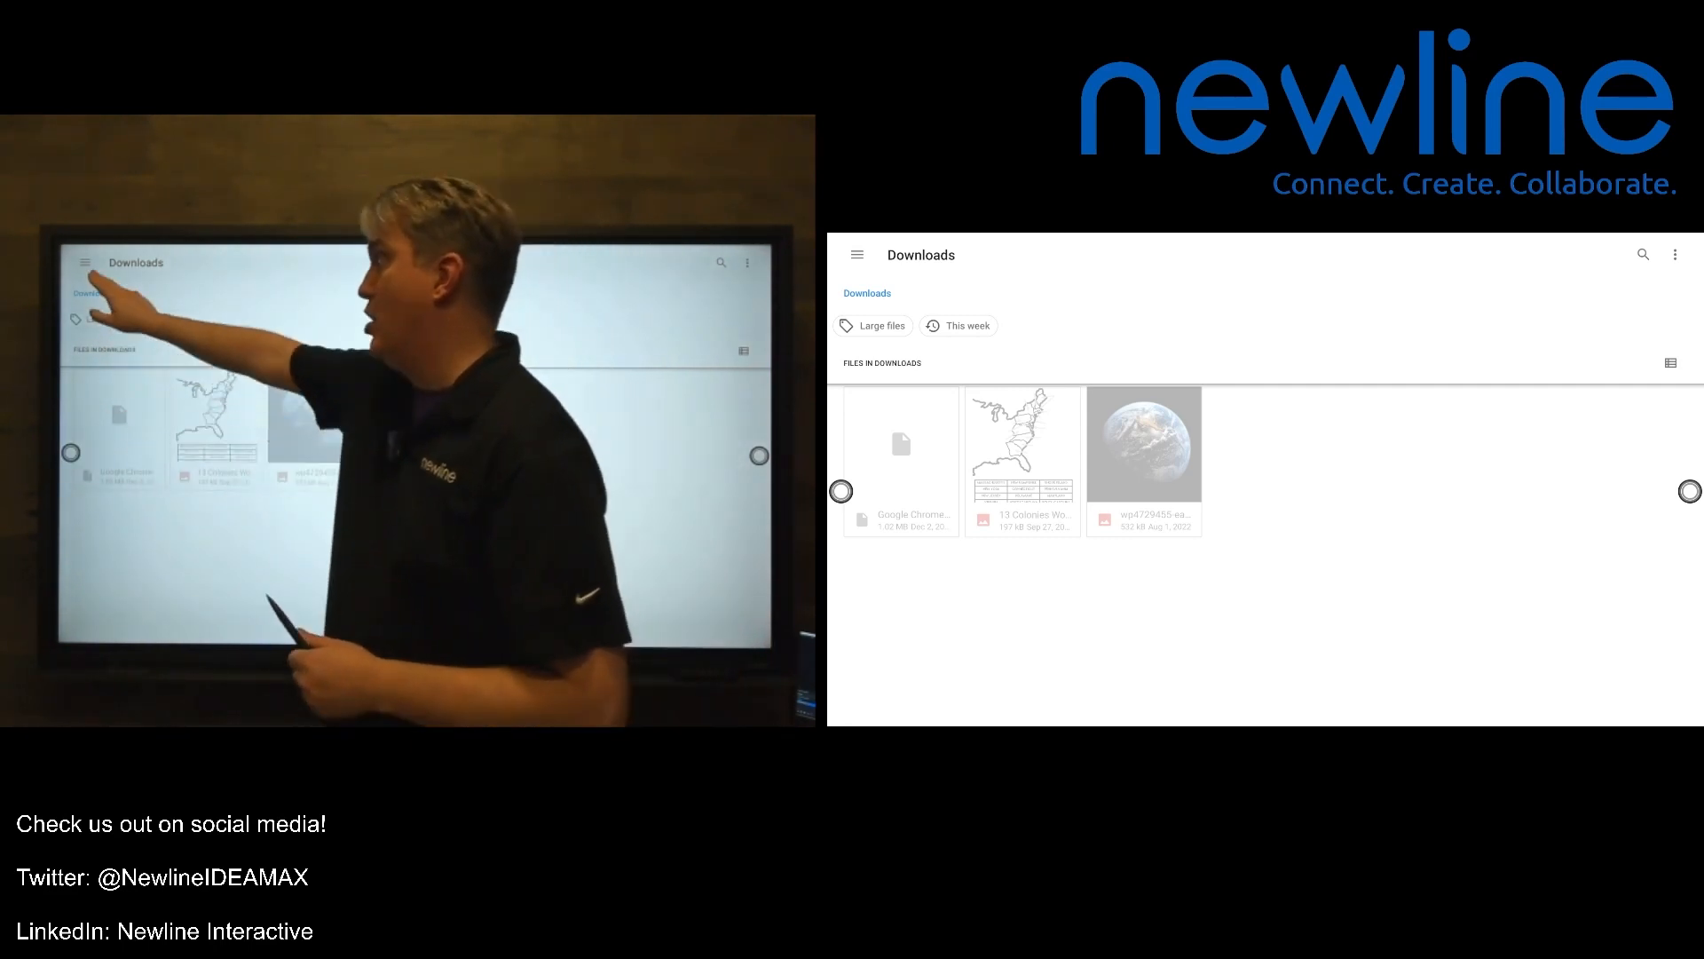
# - Import the multi-page PDF from a folder in the second Google Drive account
pyautogui.click(858, 255)
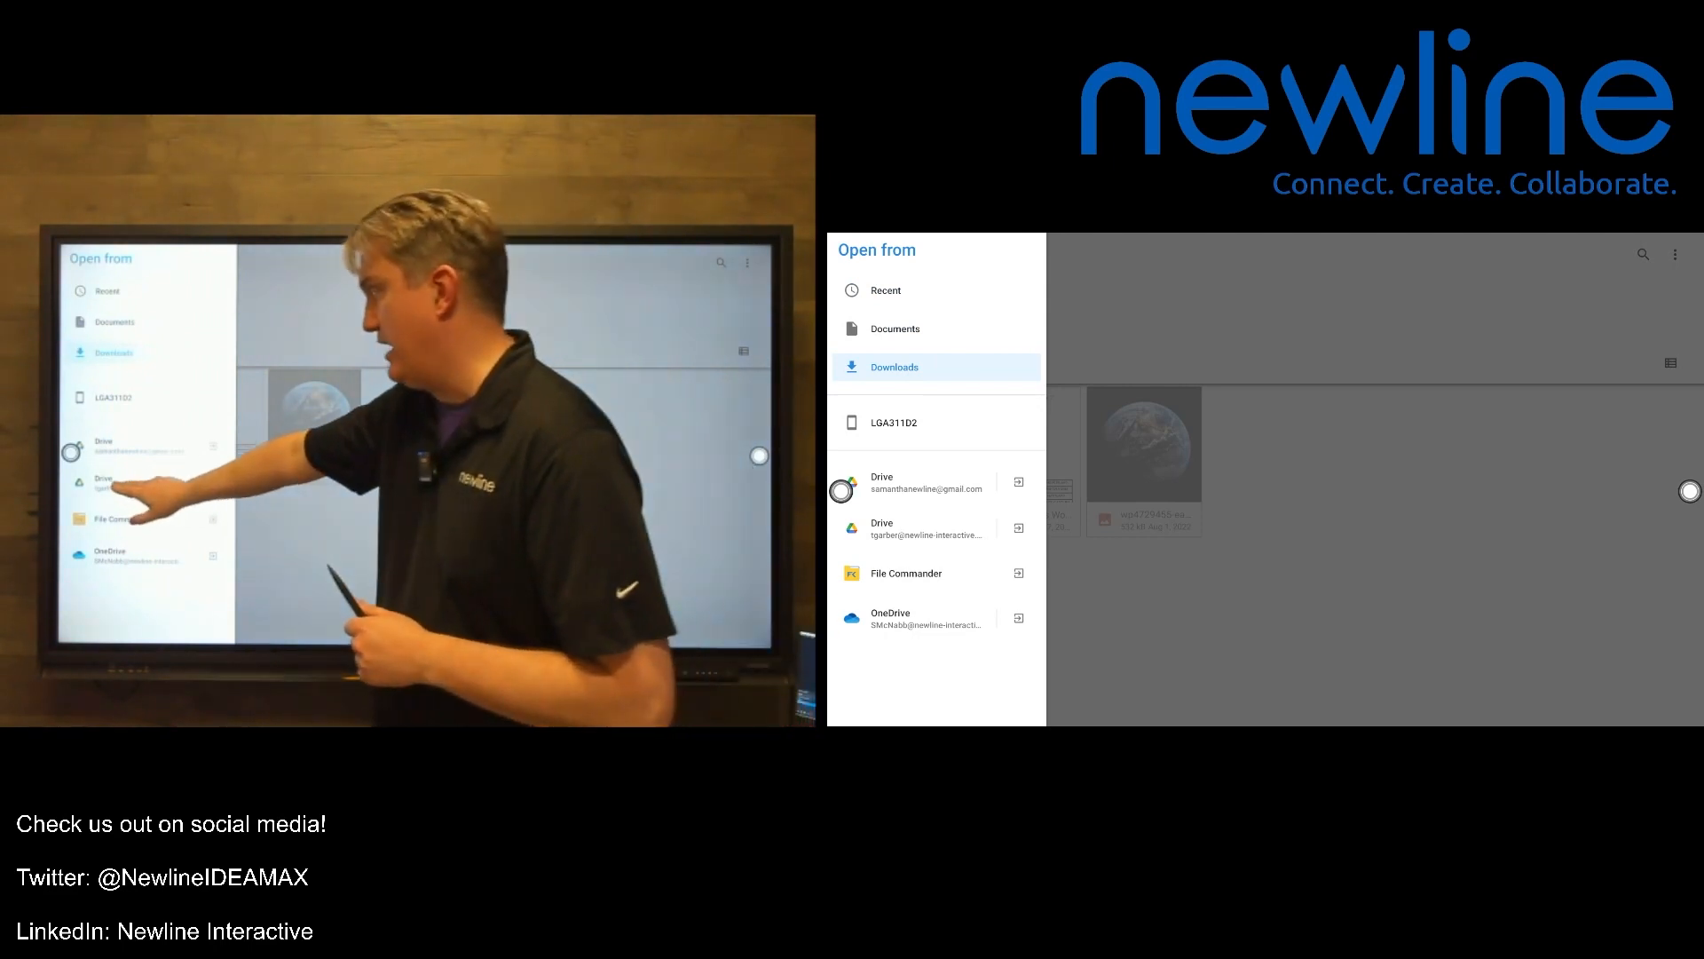
pyautogui.click(921, 527)
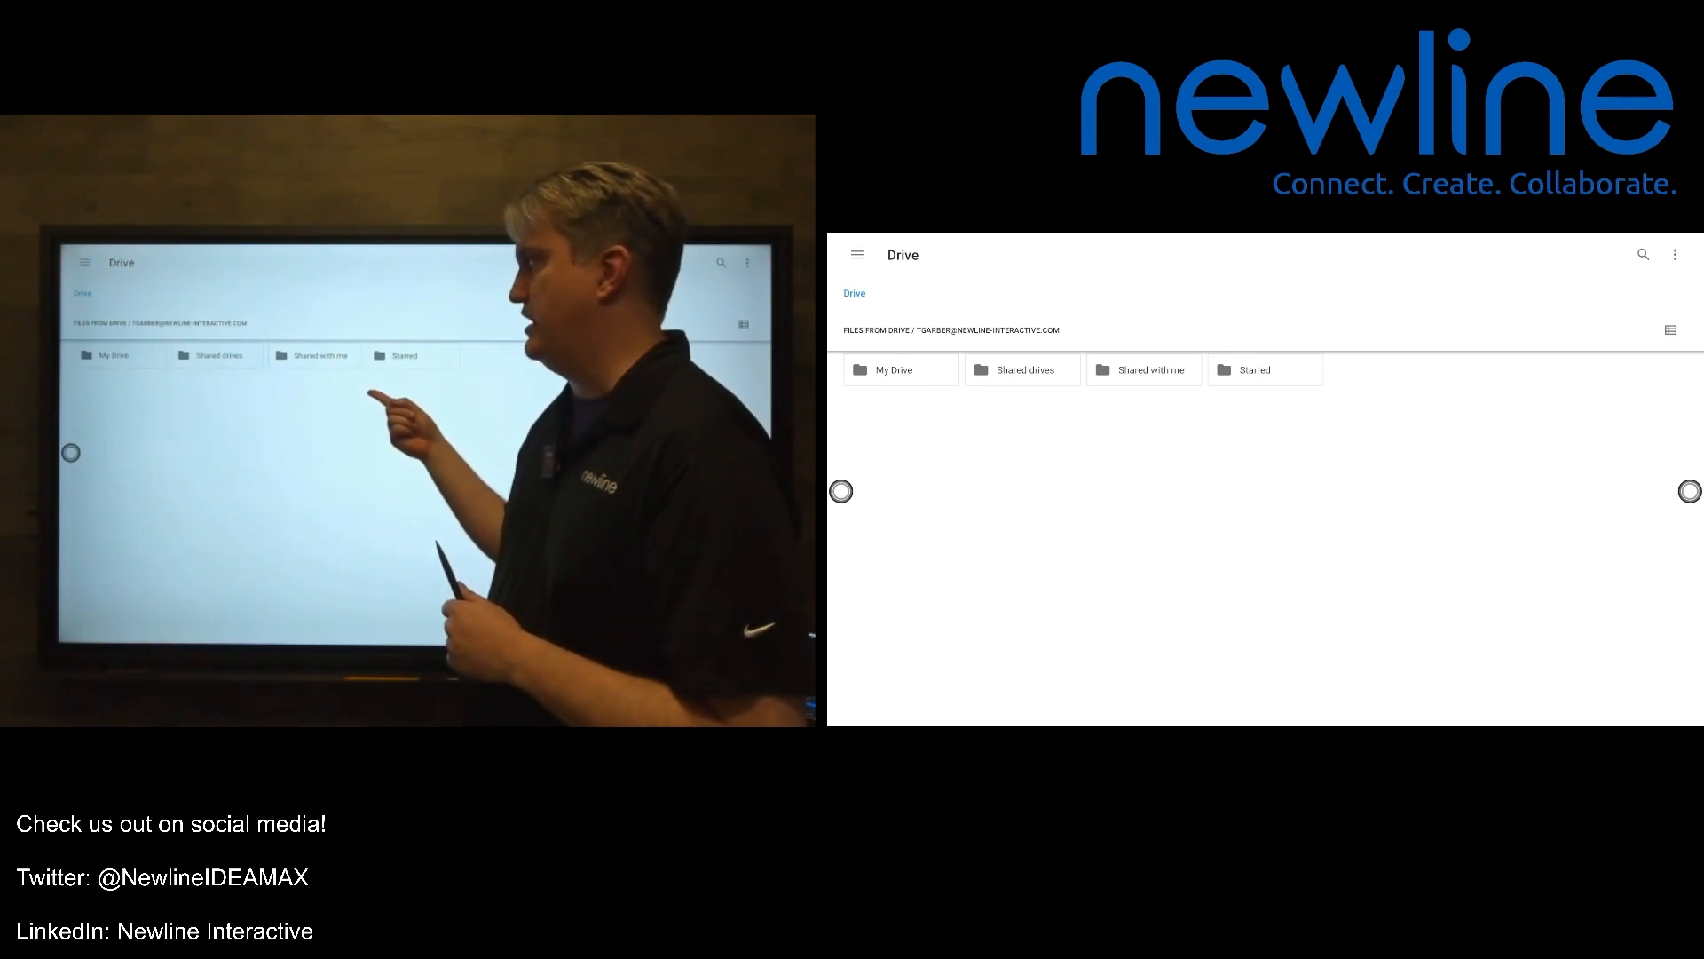
pyautogui.click(895, 369)
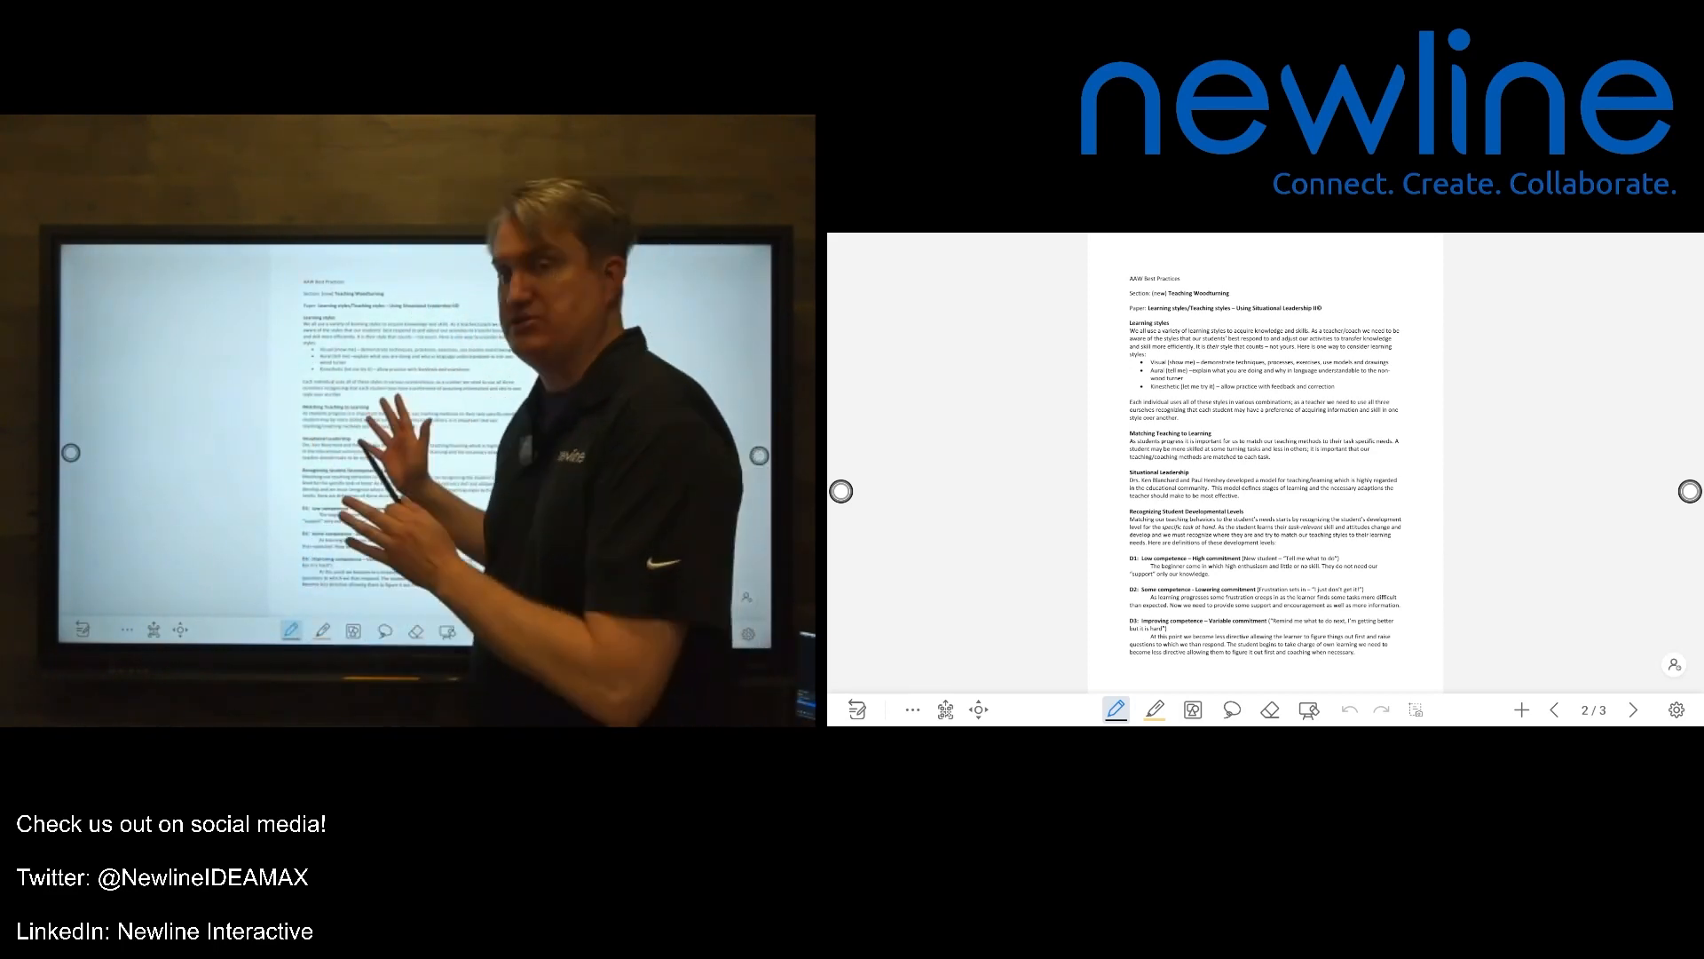
# - Pick the red pen and circle the Learning styles paragraph on page 2
pyautogui.click(1117, 708)
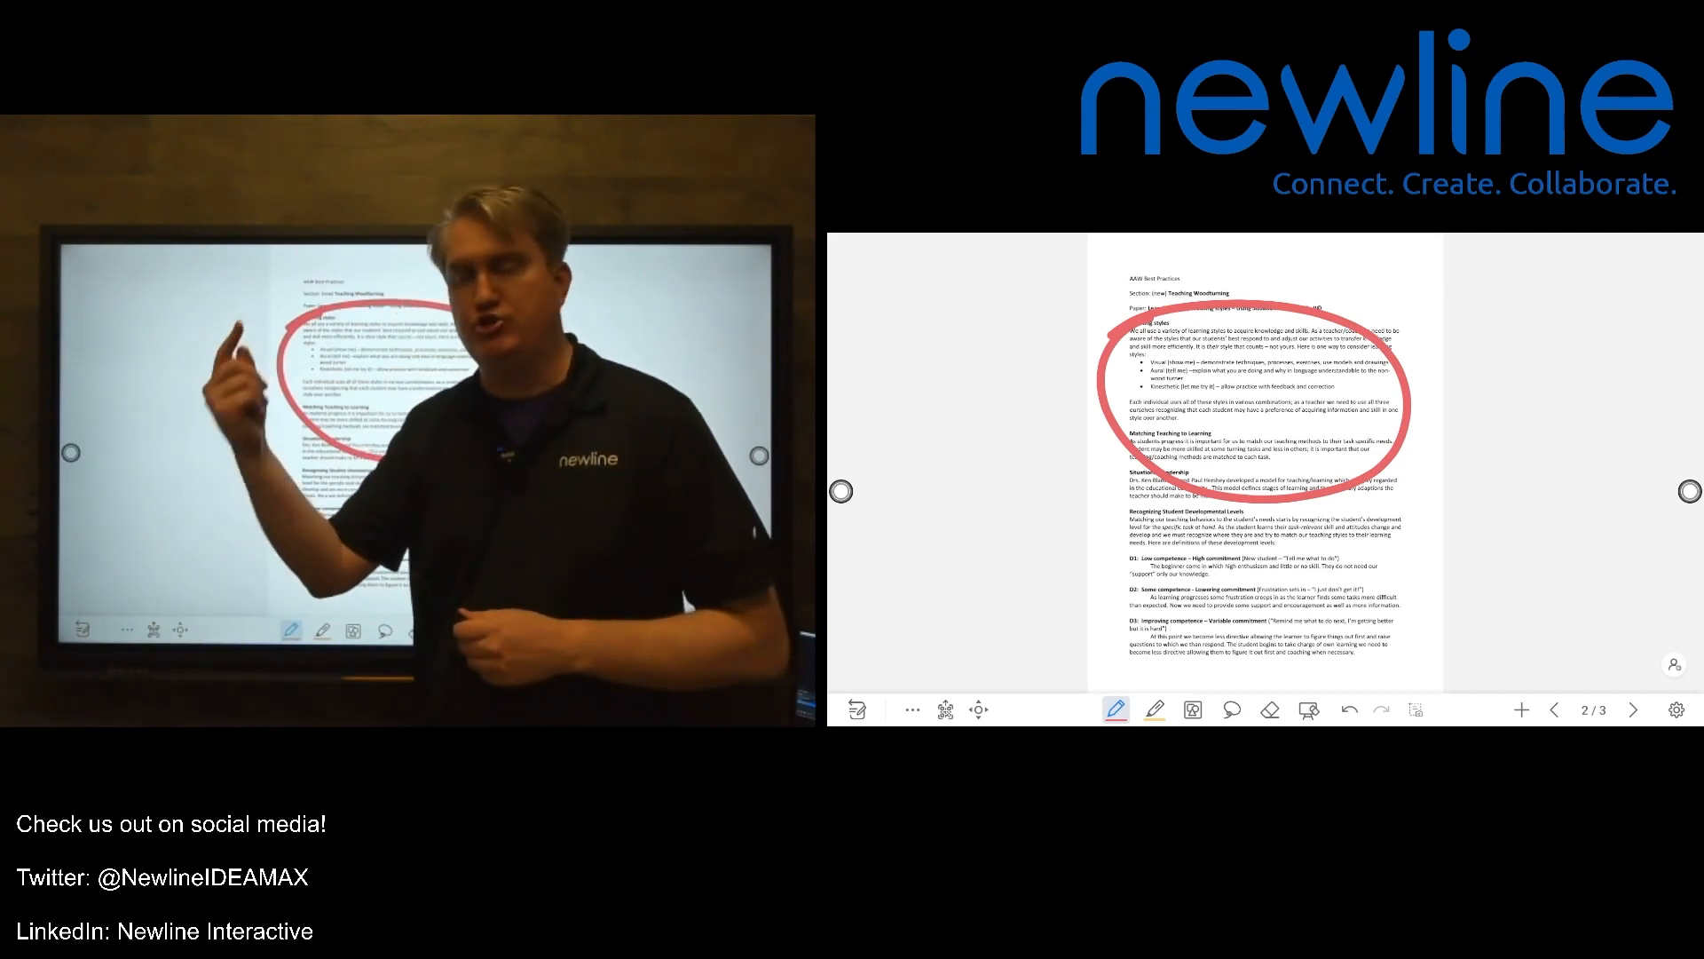
# - Export all pages with the export format set to PDF, producing a download QR code
pyautogui.click(945, 709)
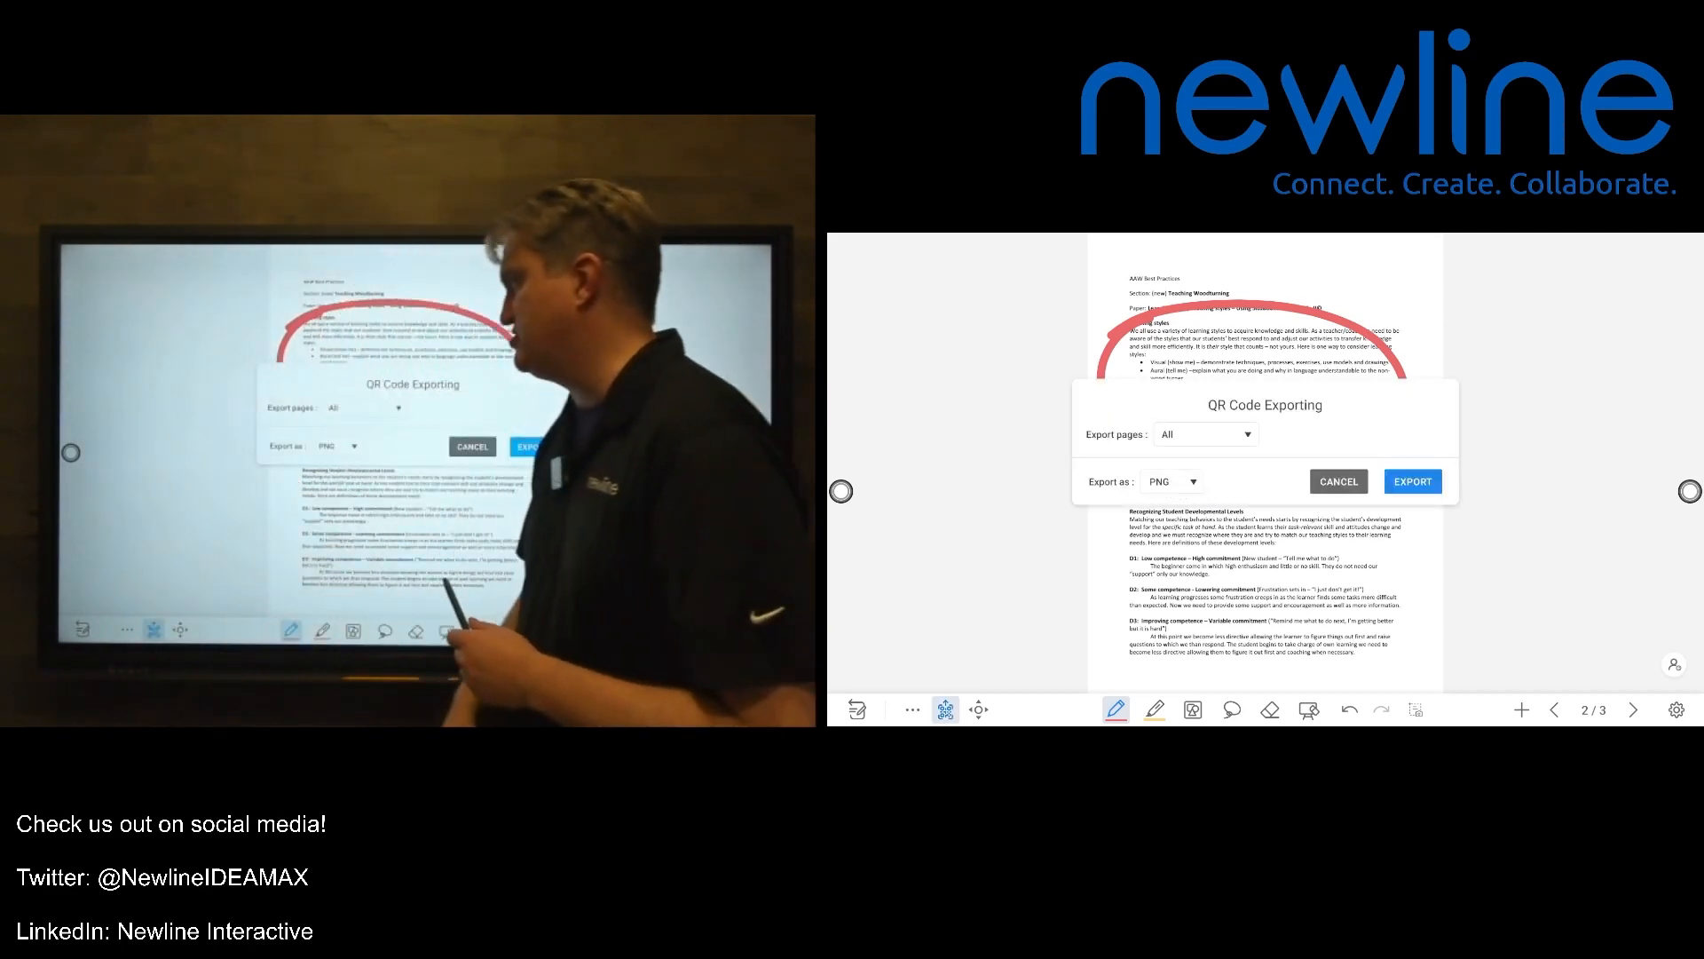
pyautogui.click(1172, 480)
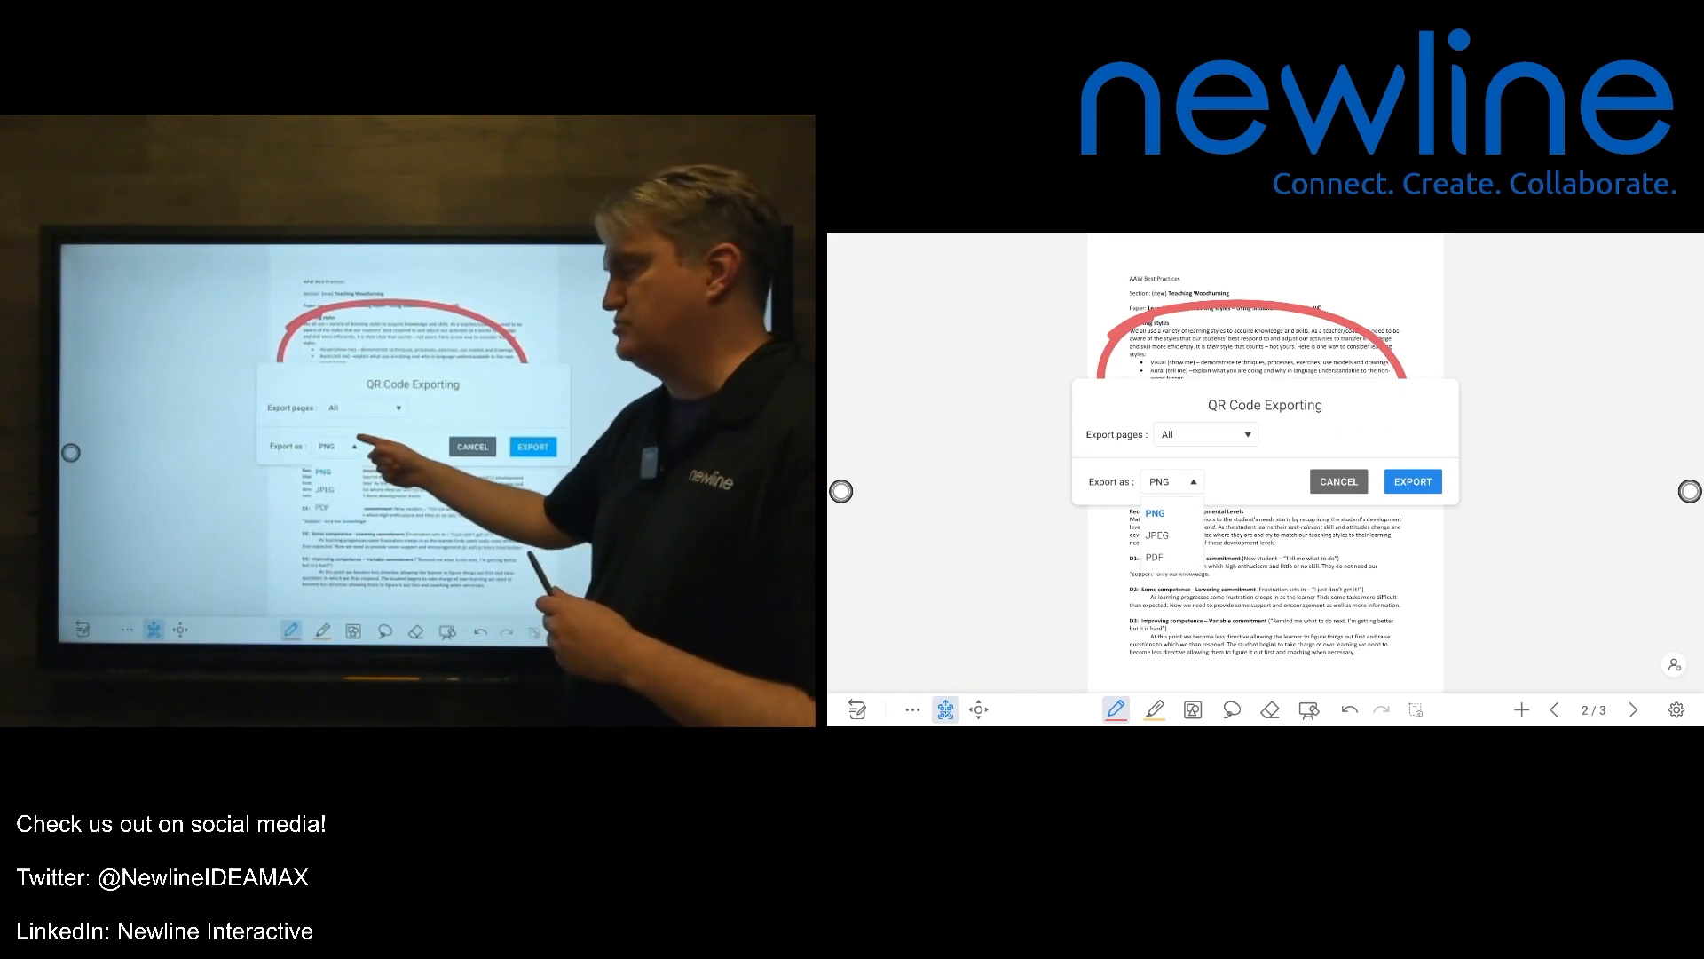
pyautogui.click(1154, 558)
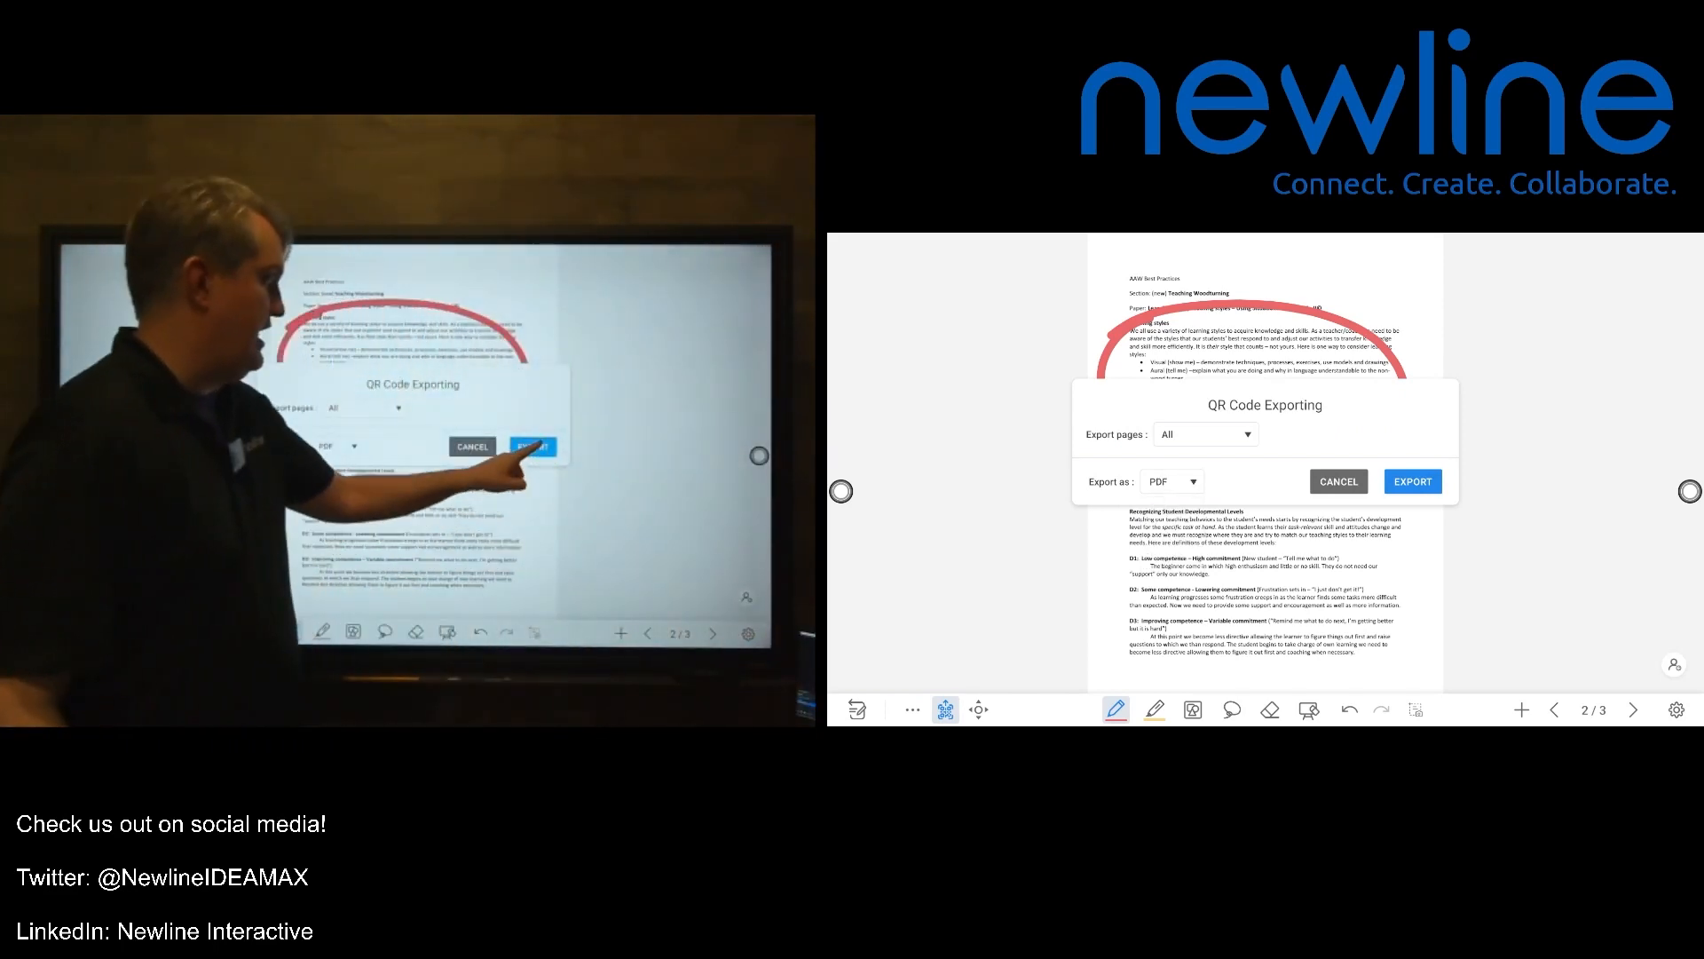
pyautogui.click(1412, 481)
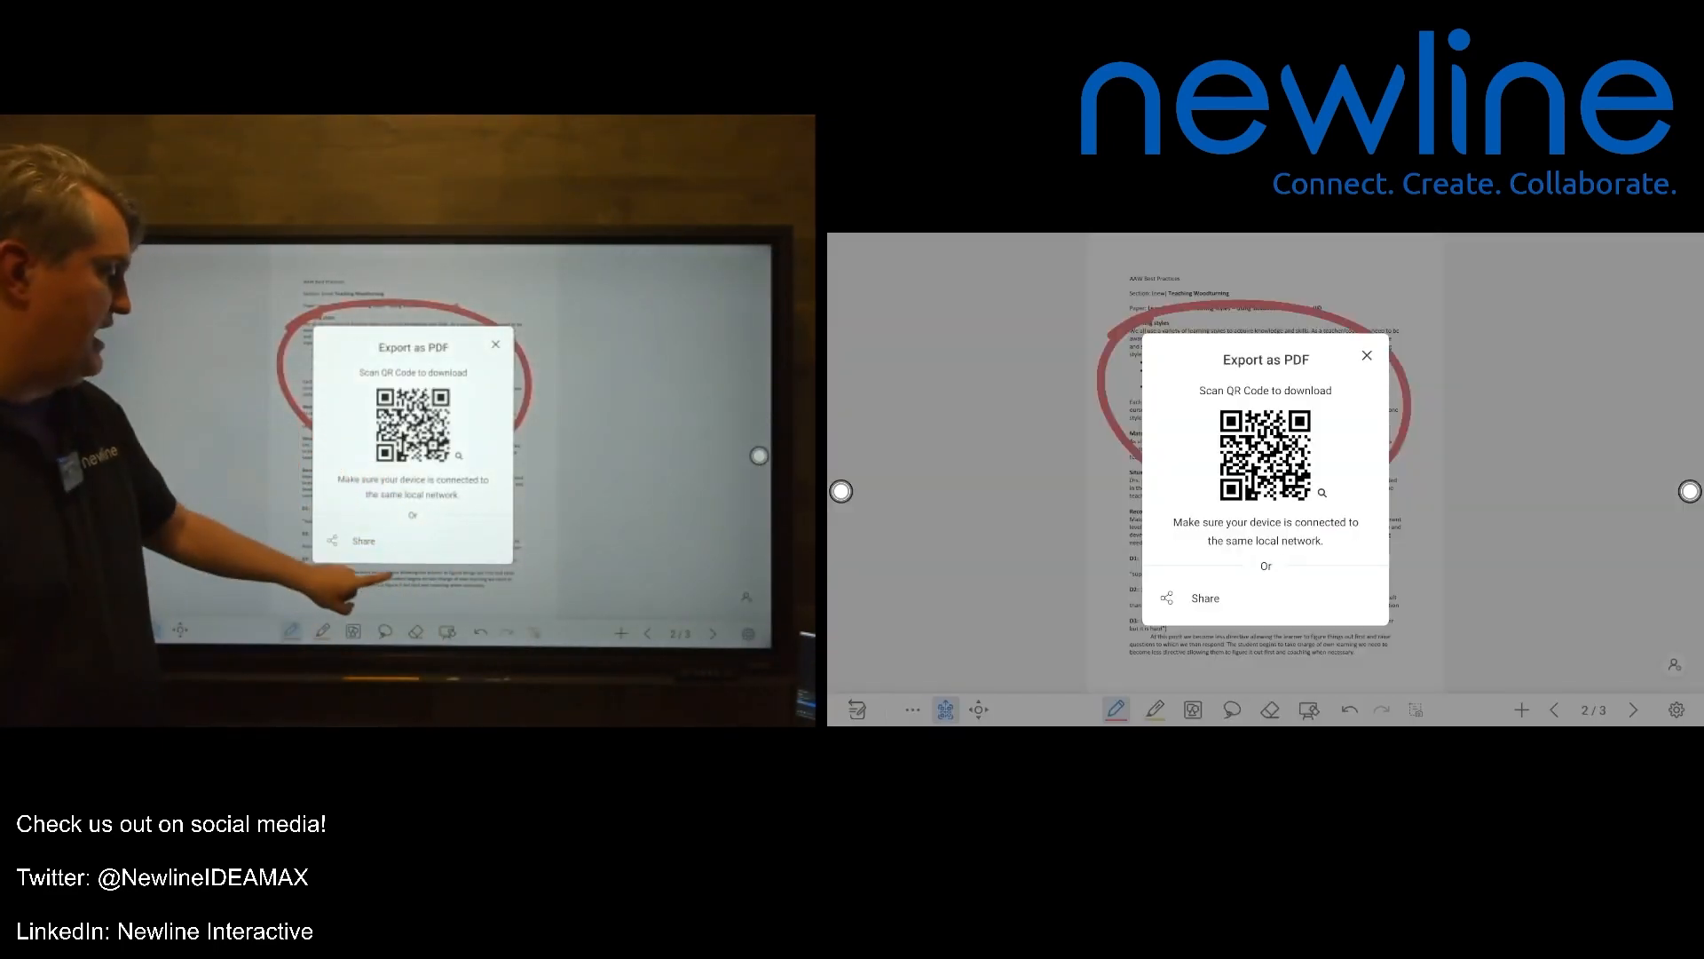
# - Bring up the Android share sheet for the exported PDF
pyautogui.click(1205, 596)
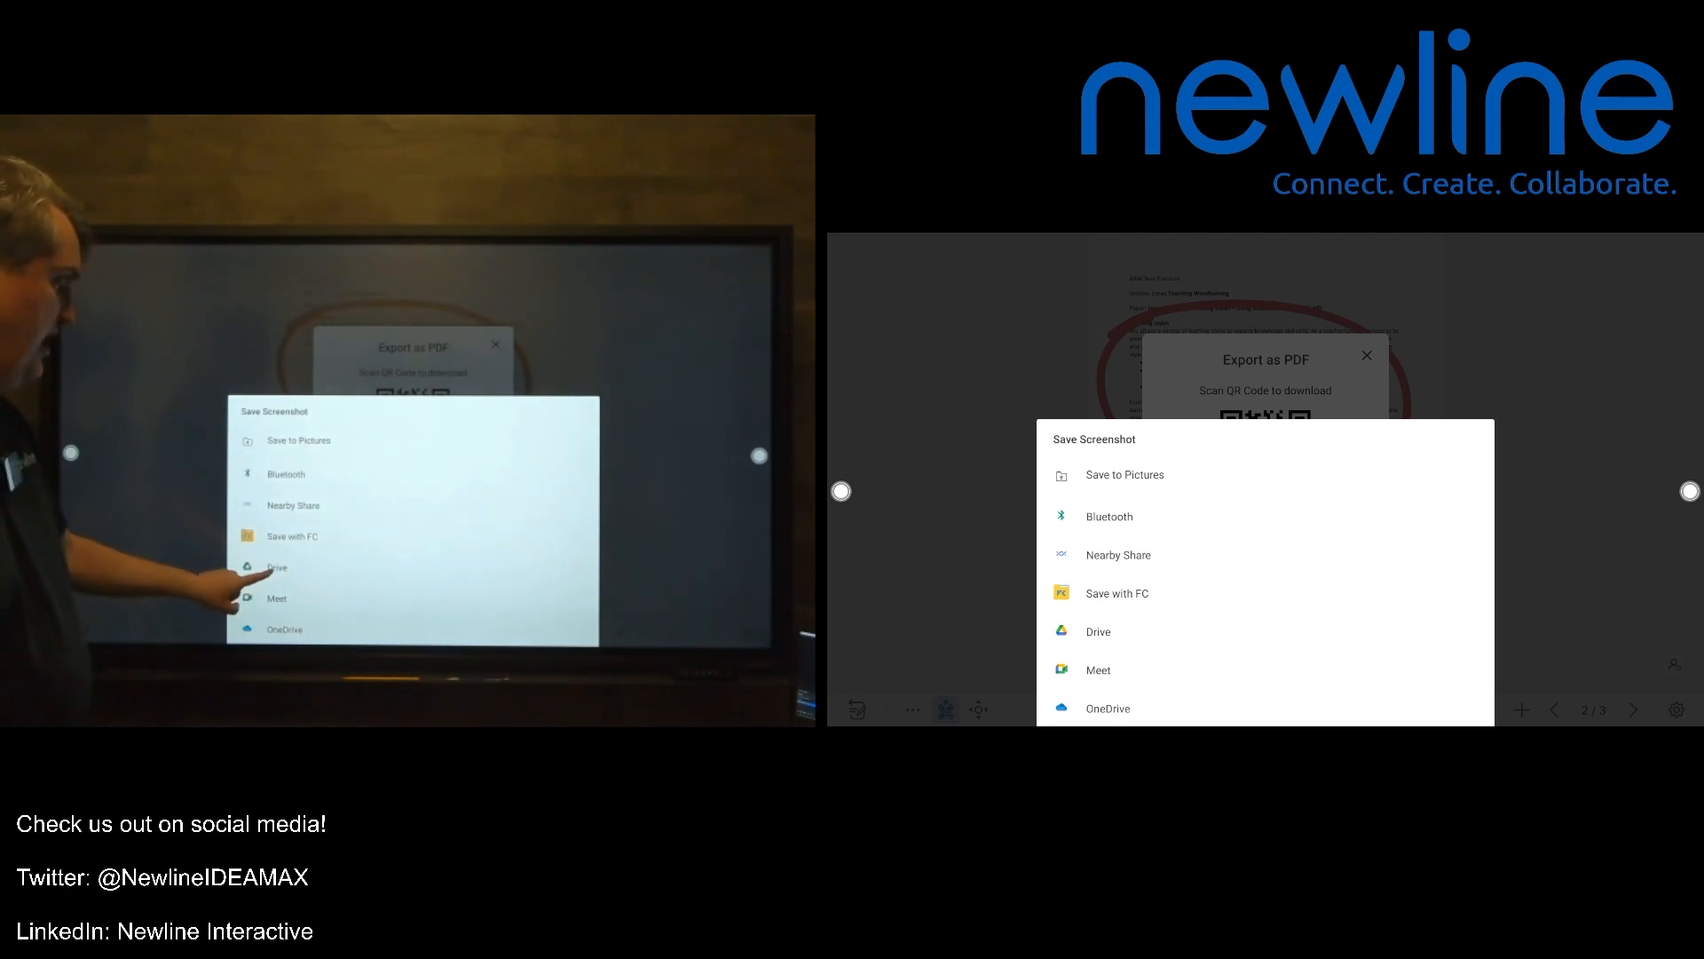
# - Send the PDF to Google Drive under the second Drive account
pyautogui.click(1099, 632)
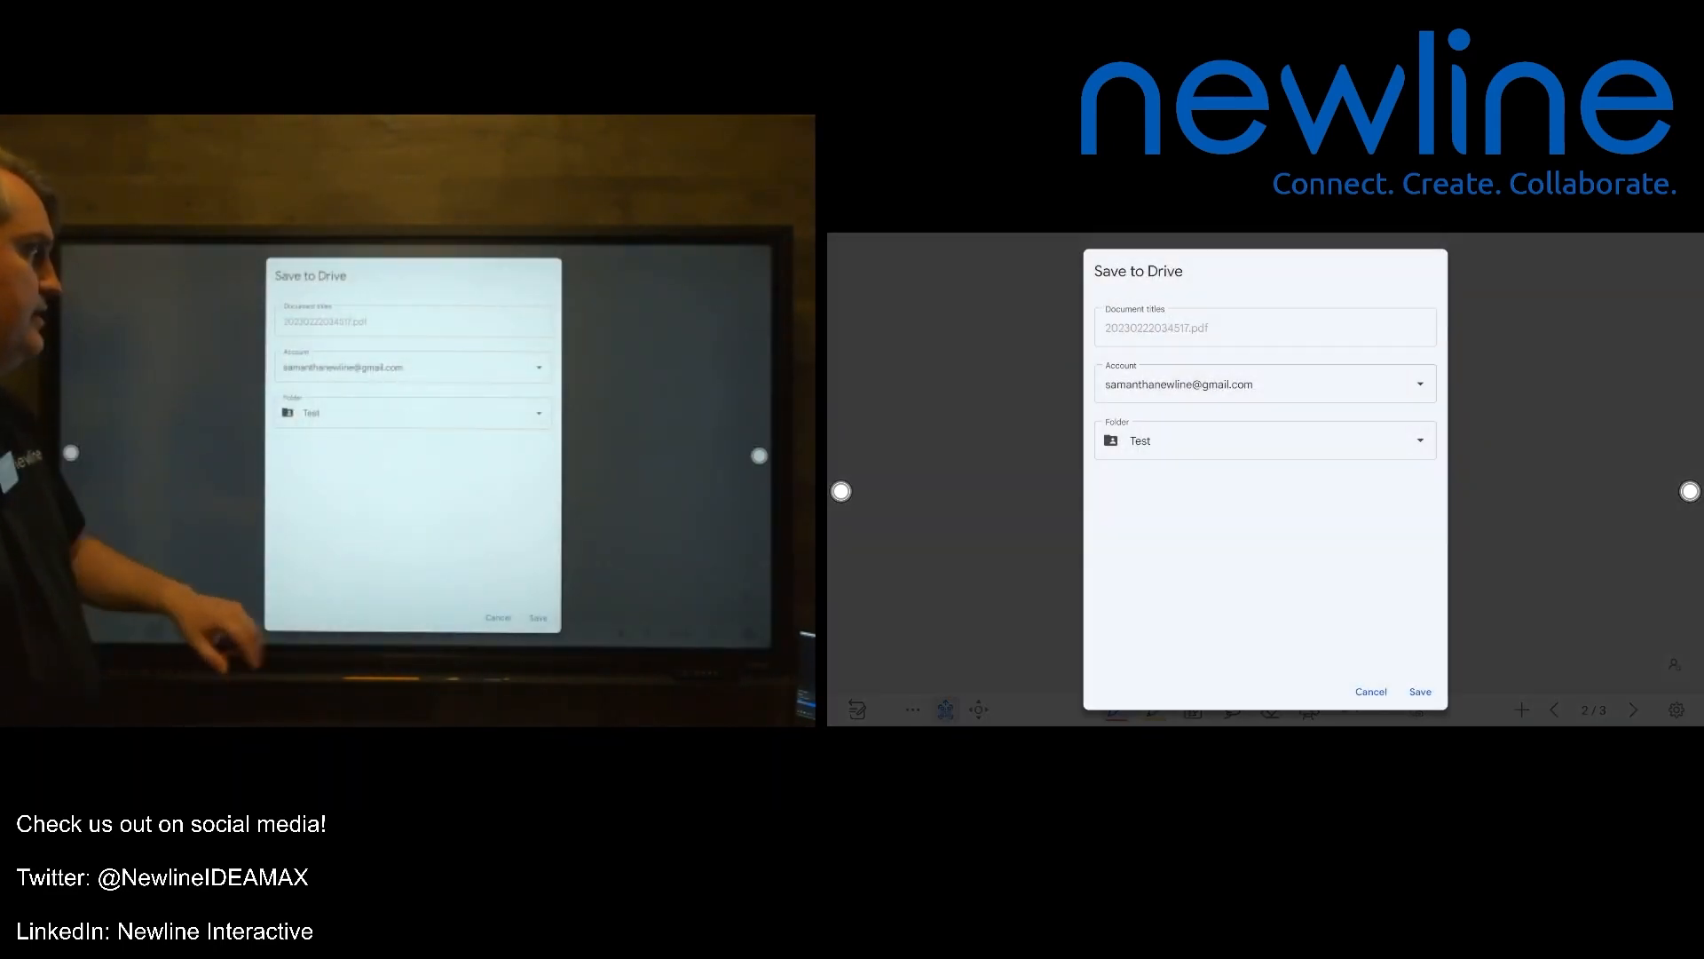
pyautogui.click(1417, 383)
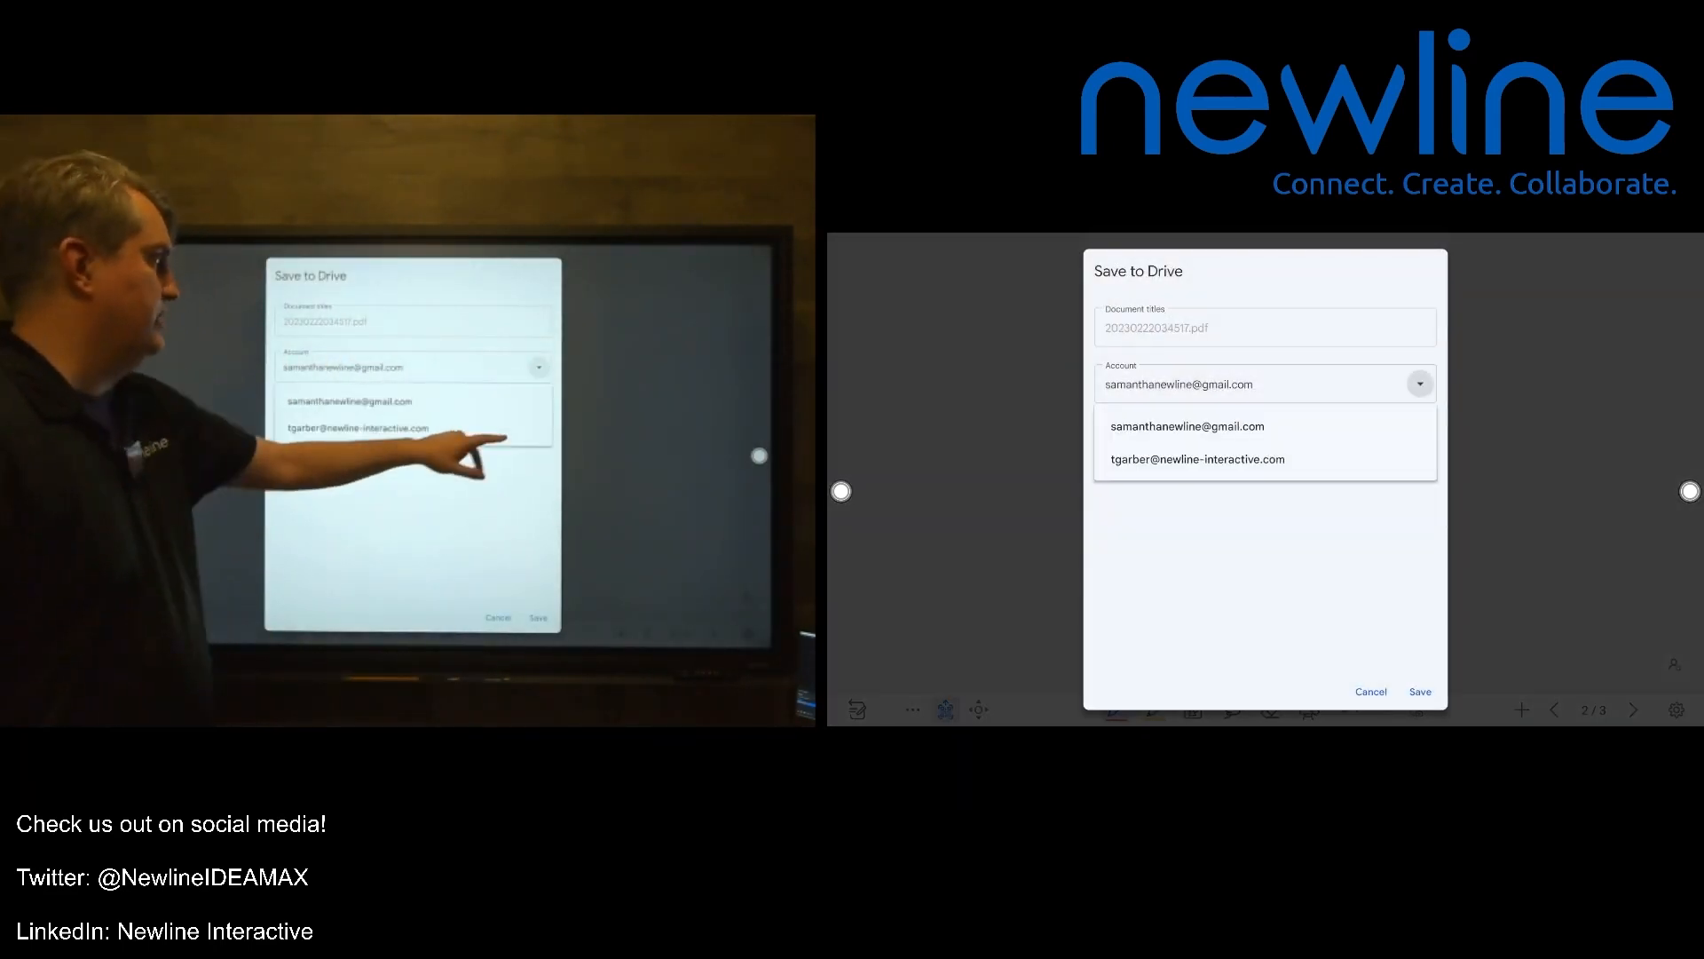
pyautogui.click(1196, 459)
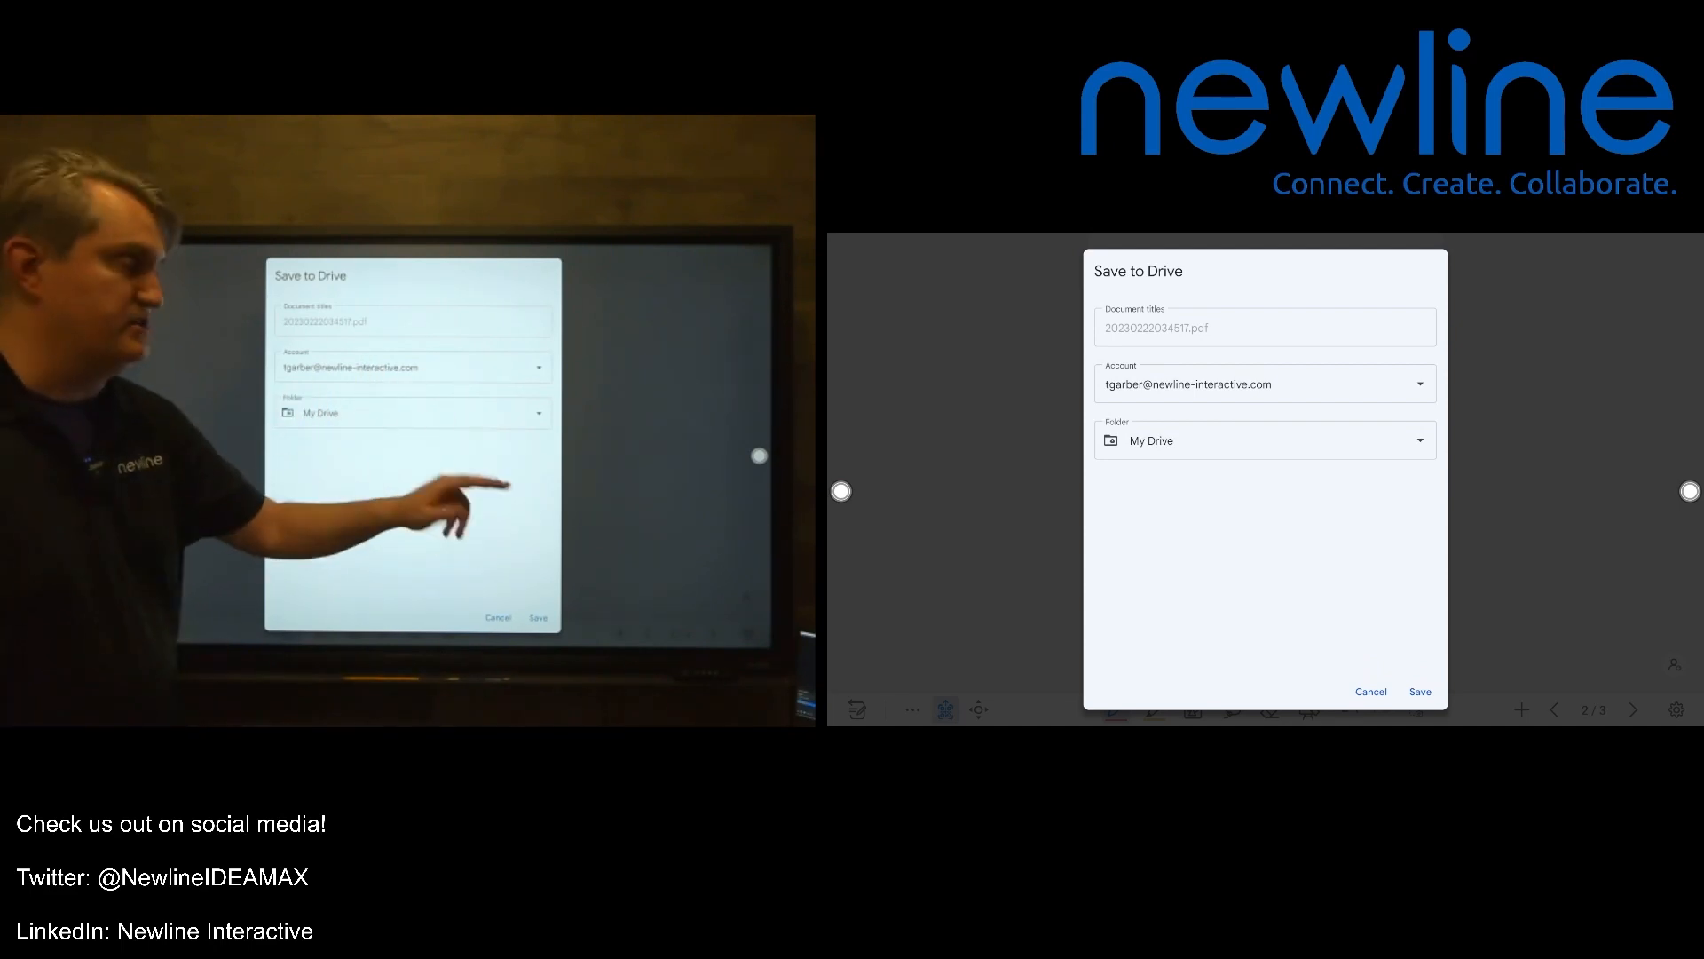
# - Choose Newline as the destination folder and save the PDF
pyautogui.click(1264, 441)
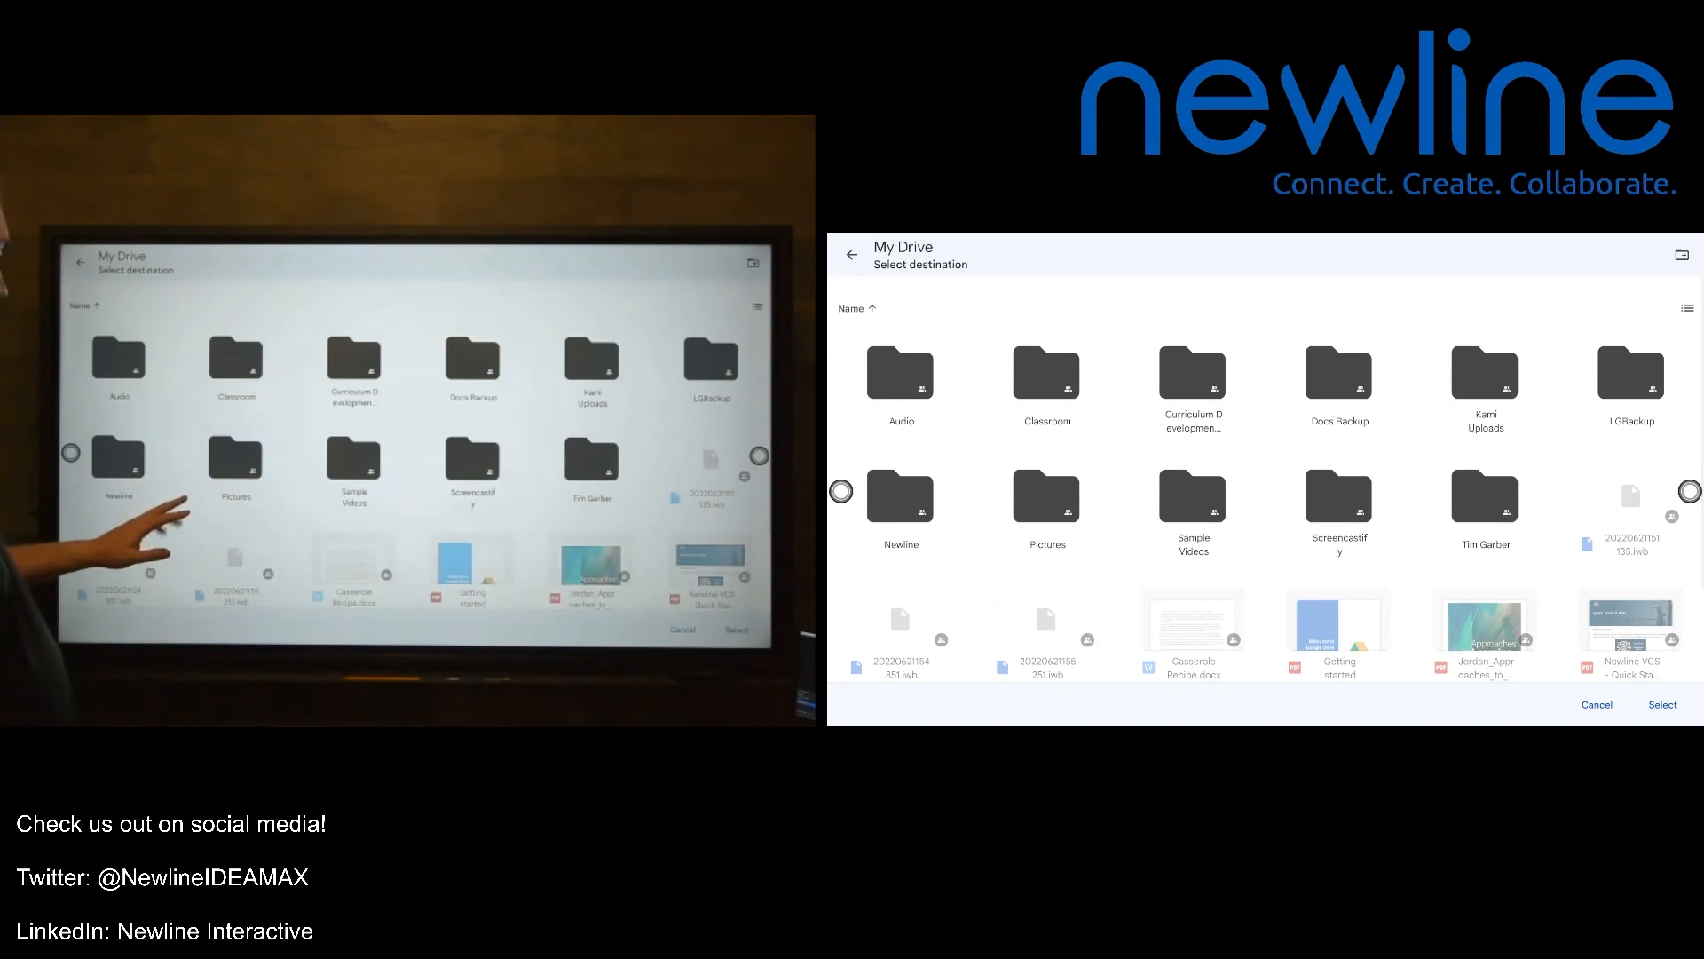
pyautogui.doubleClick(900, 503)
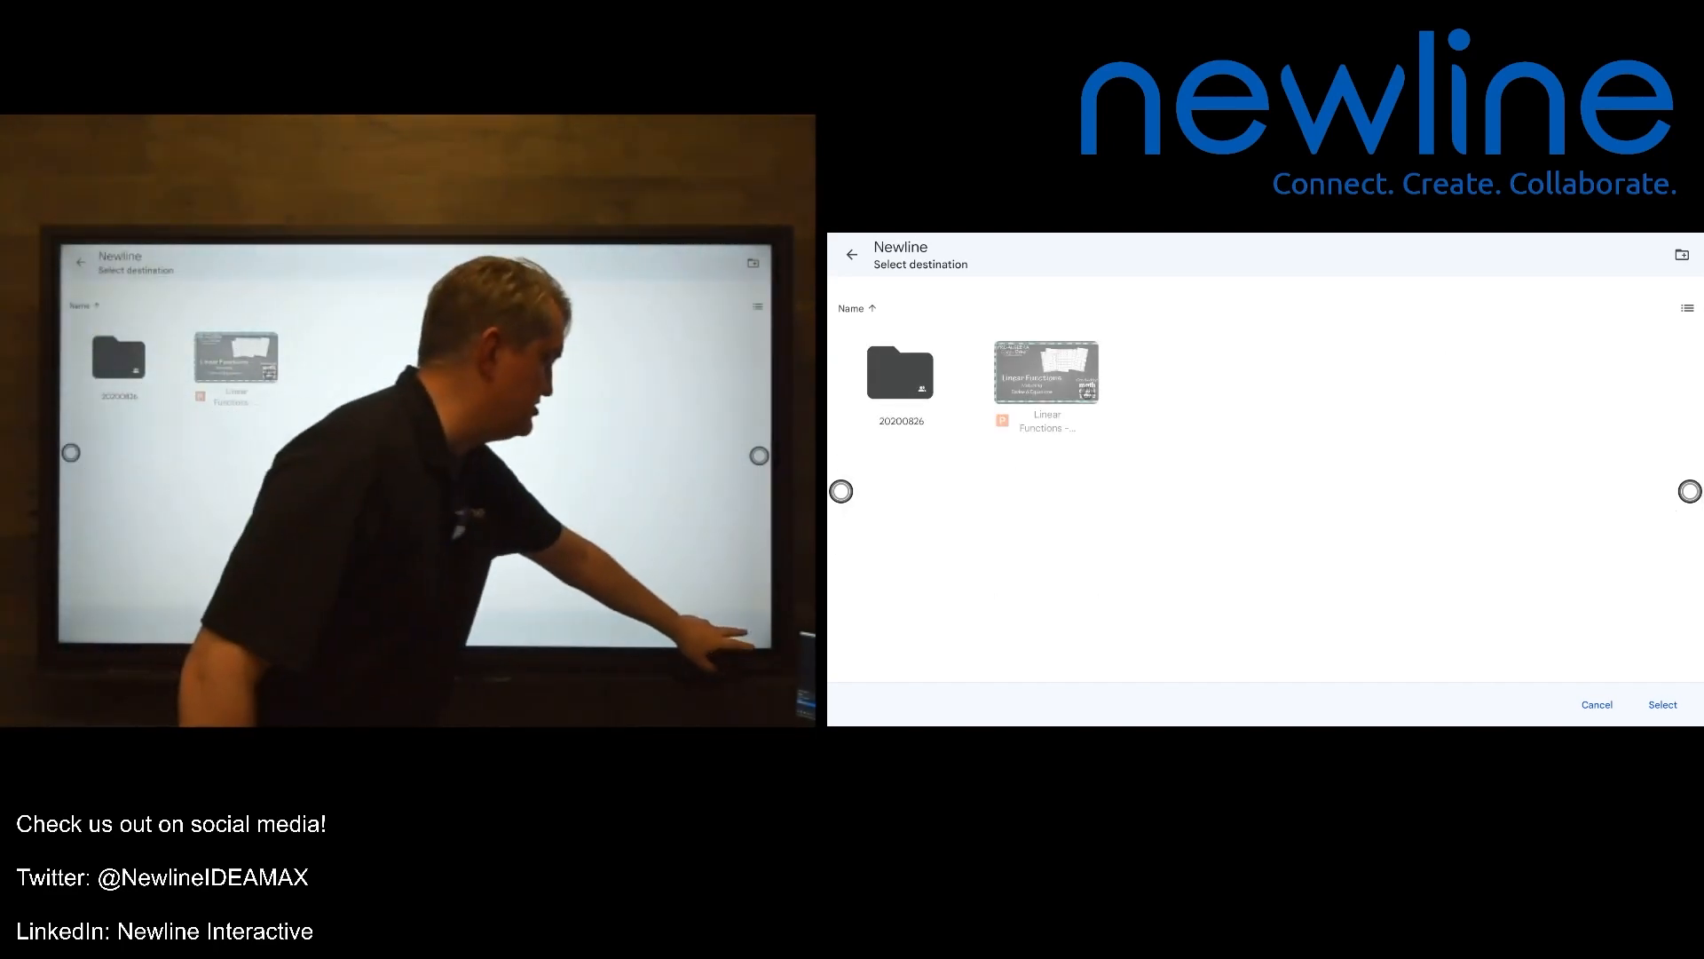
pyautogui.click(1662, 704)
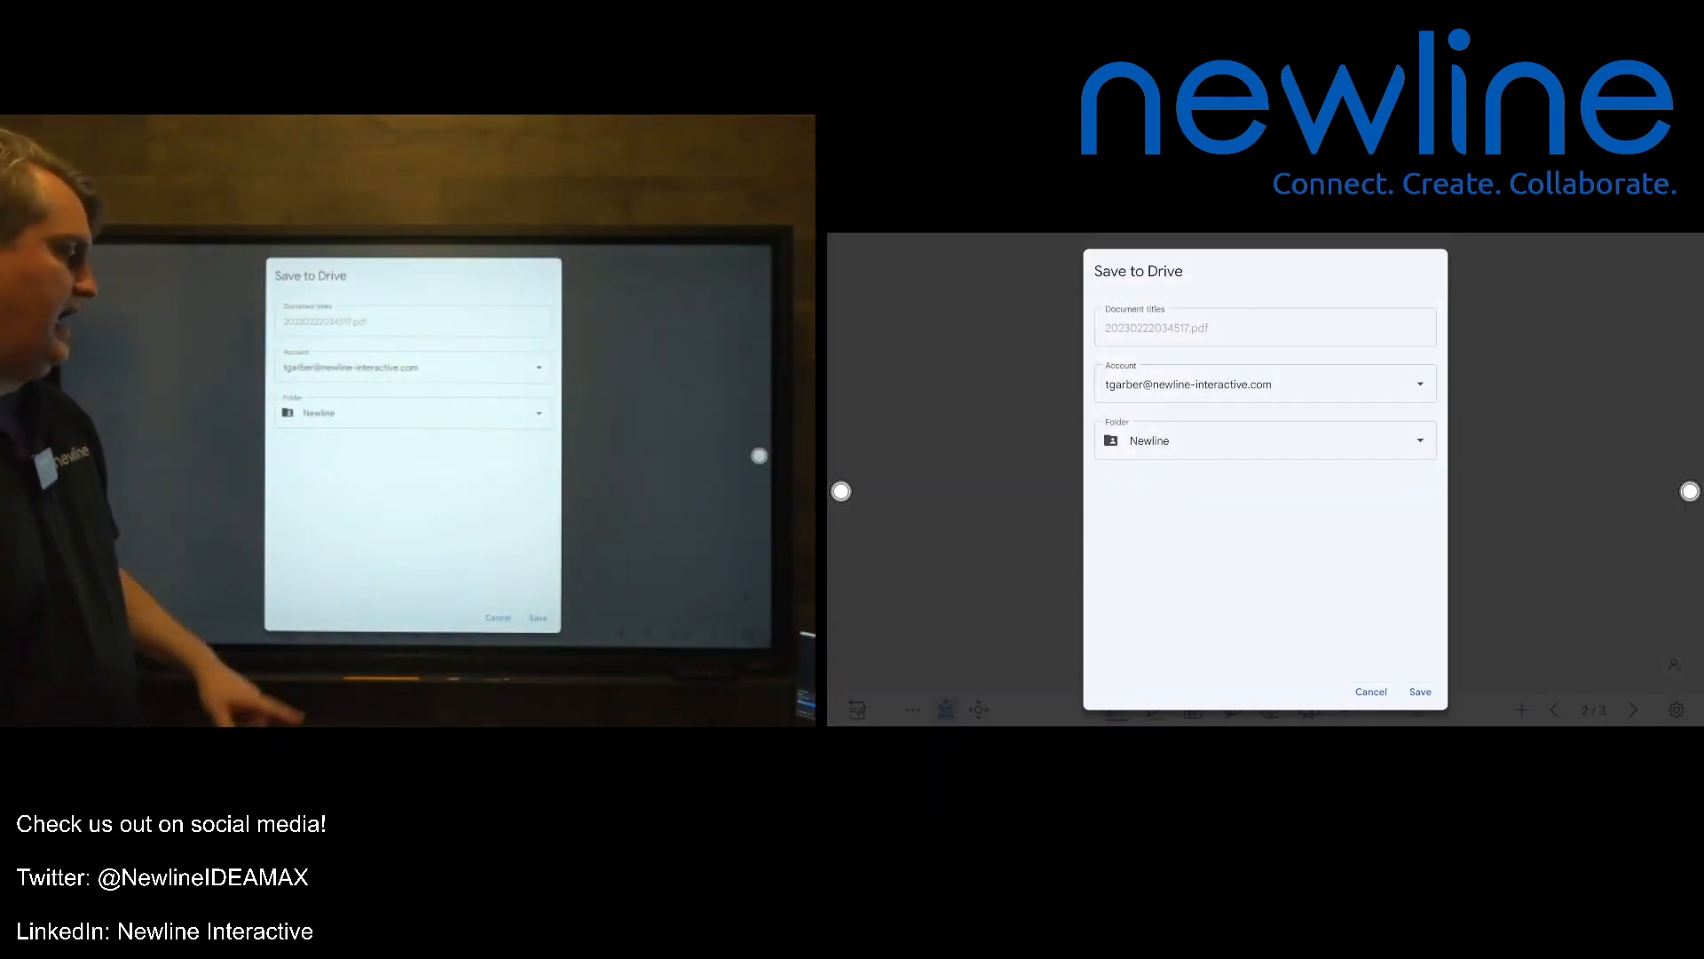
pyautogui.click(1419, 692)
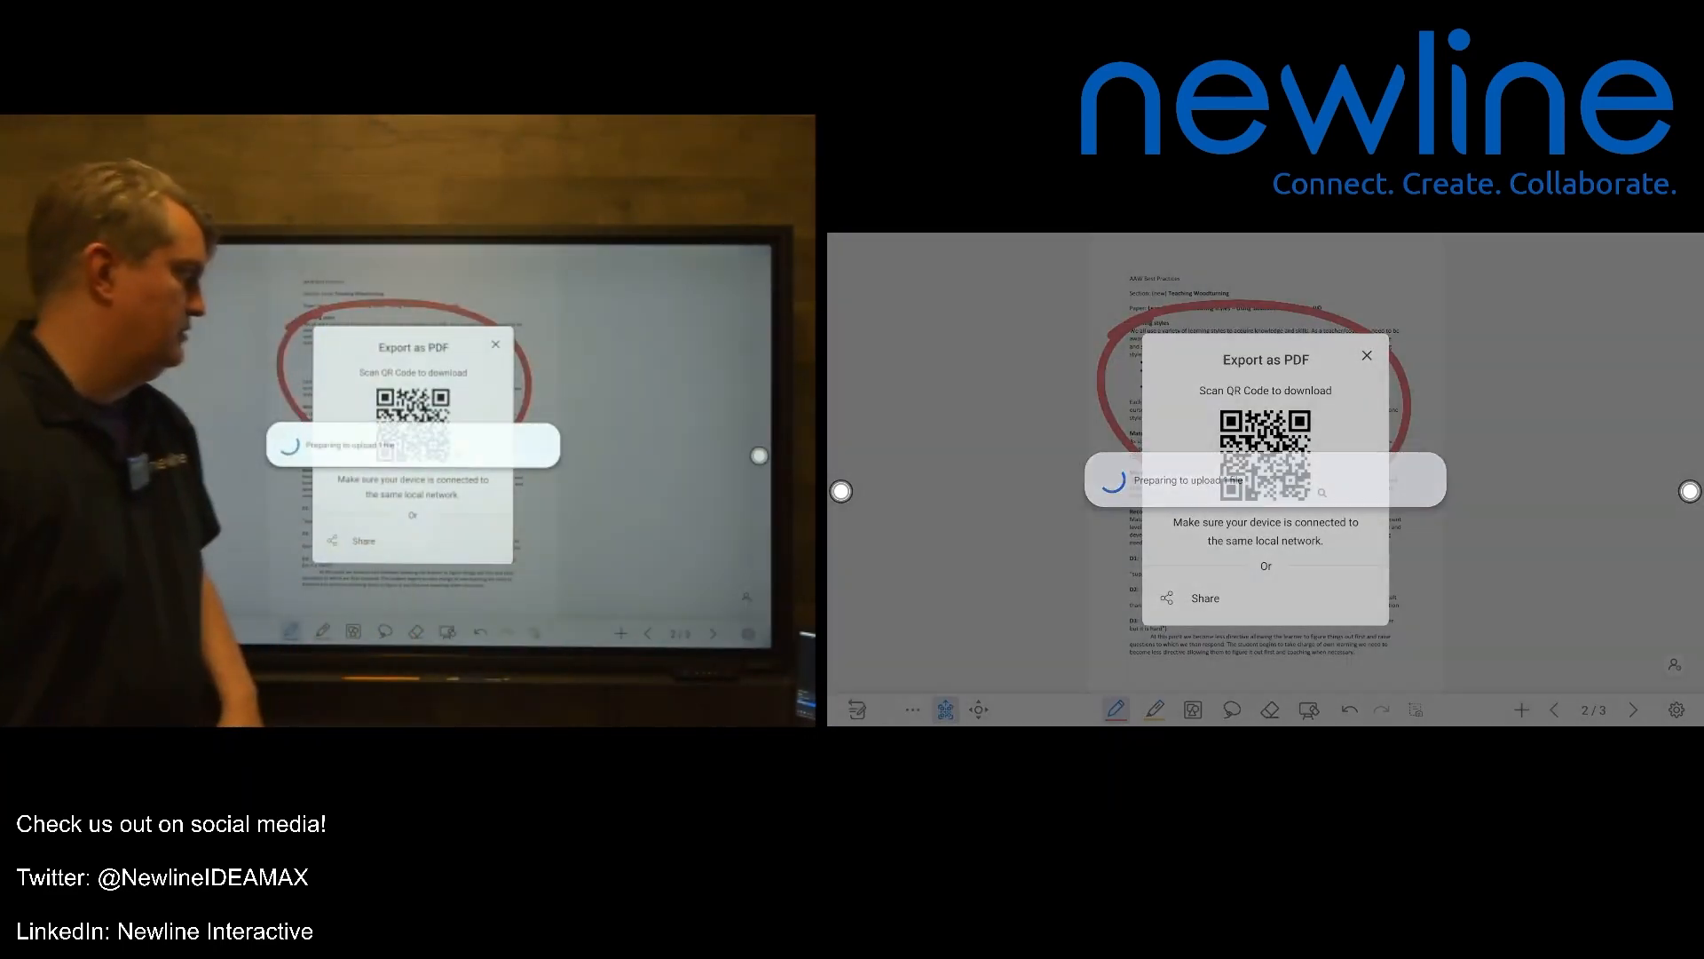